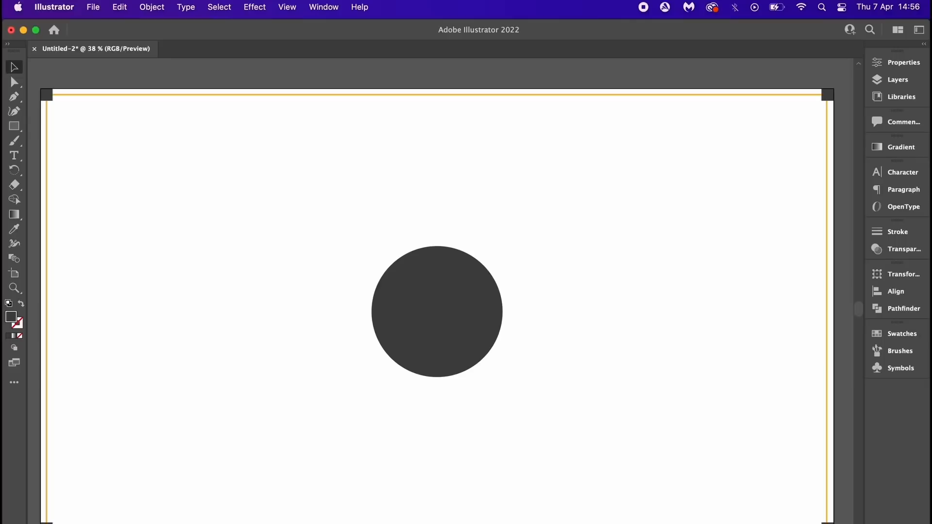
{"action": "mouse_move", "coordinate": [471, 484]}
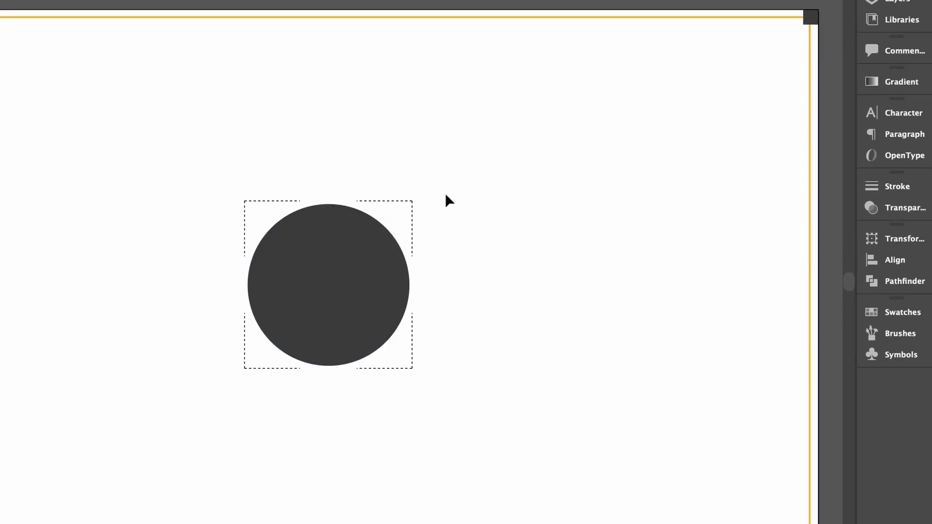
{"action": "mouse_move", "coordinate": [570, 307]}
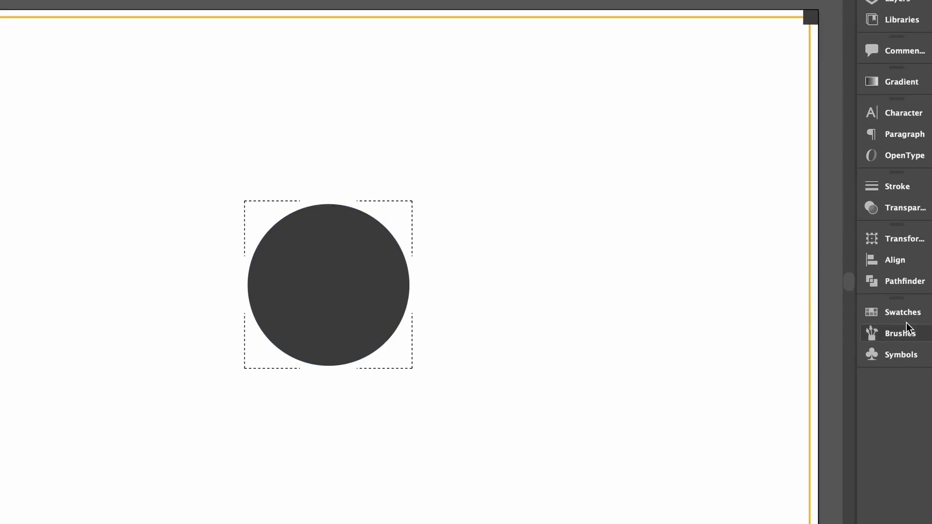
Step: Make the orange swatch from the Swatches panel the current colour
{"action": "left_click", "coordinate": [900, 312]}
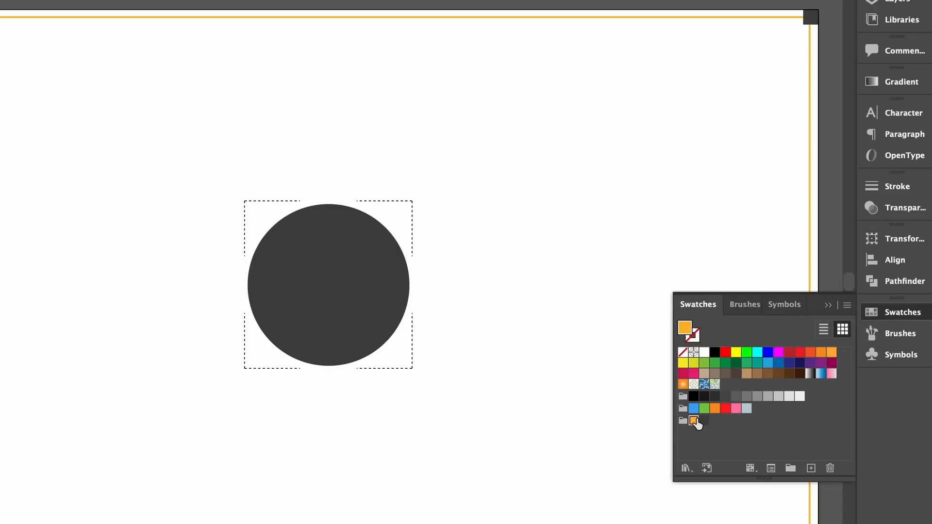
{"action": "left_click", "coordinate": [900, 312]}
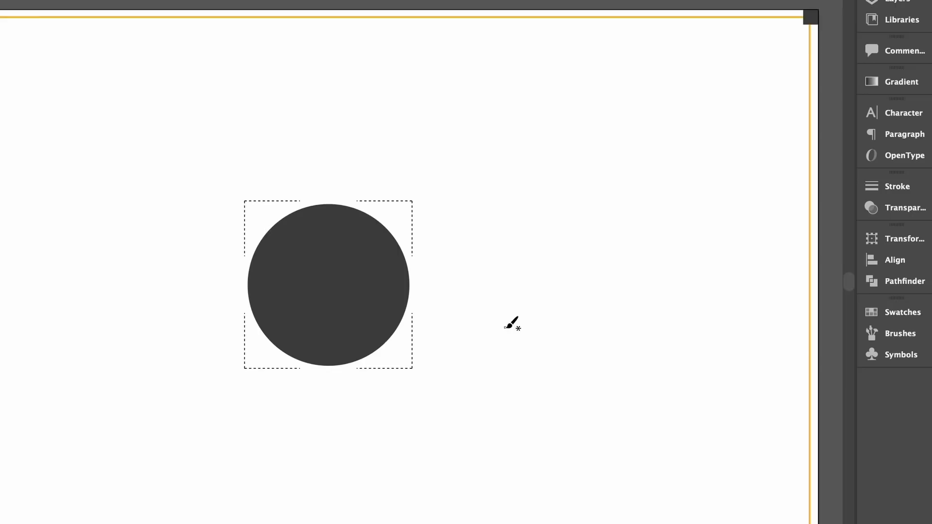
{"action": "mouse_move", "coordinate": [244, 351]}
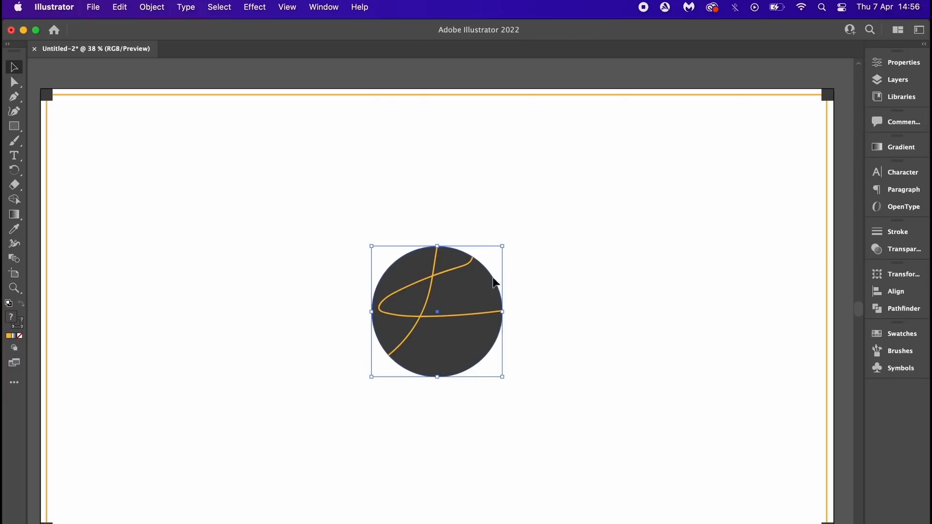
Step: Draw a looping orange Paintbrush curve over the circle and set its stroke weight to 5 pt
{"action": "left_click", "coordinate": [13, 82]}
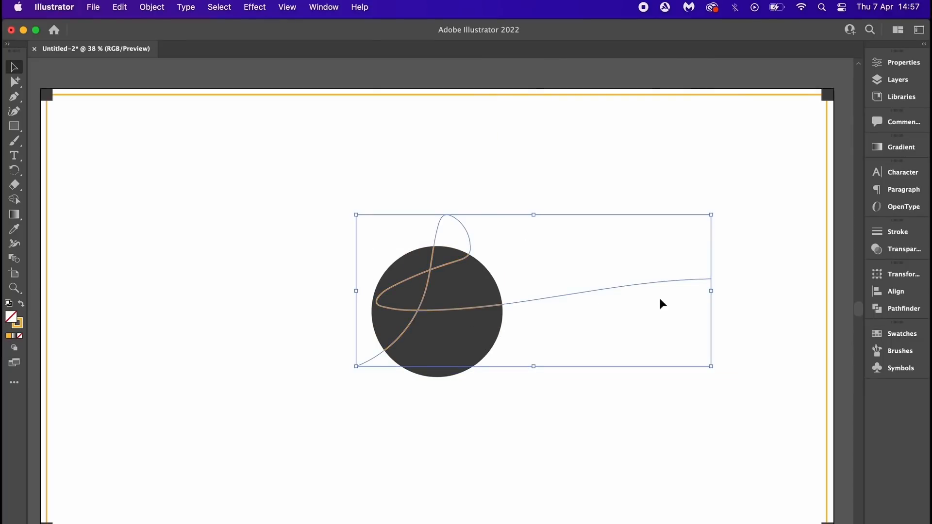
{"action": "left_click", "coordinate": [899, 232]}
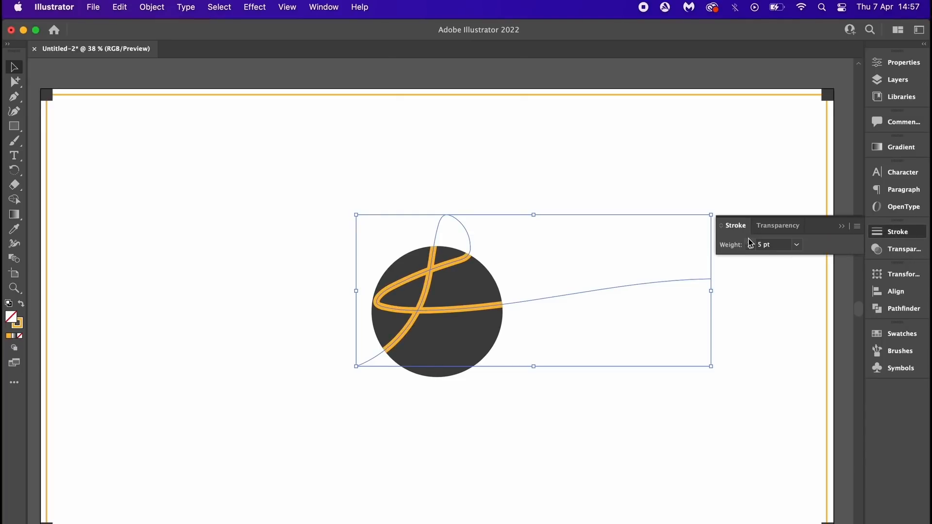
{"action": "mouse_move", "coordinate": [424, 361]}
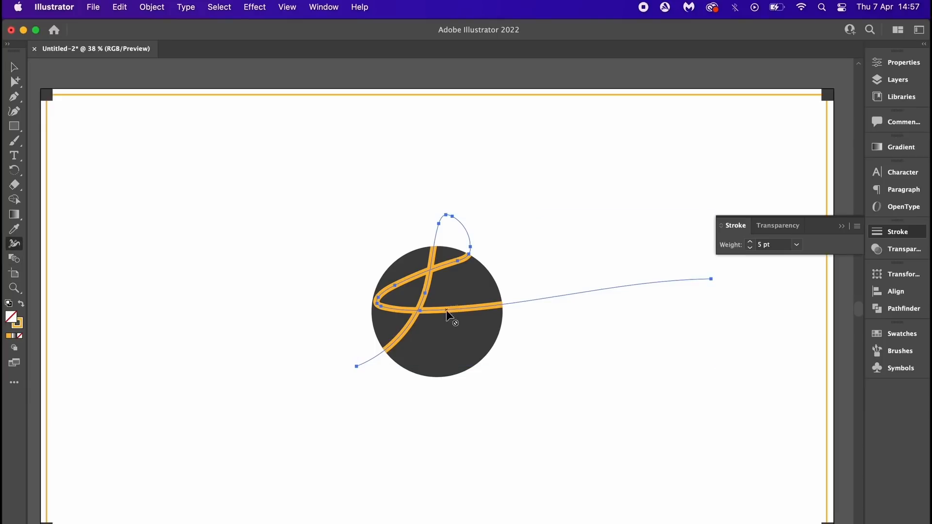
{"action": "mouse_move", "coordinate": [561, 347]}
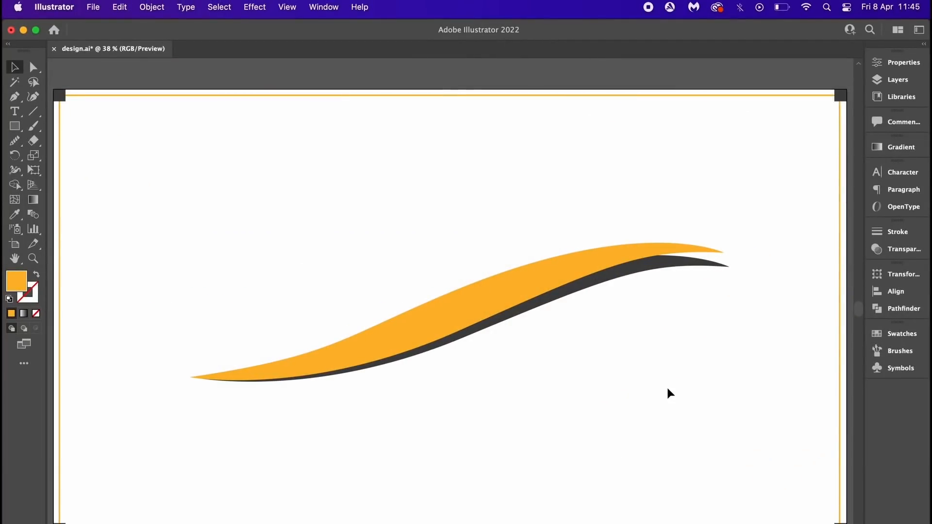
{"action": "mouse_move", "coordinate": [537, 327]}
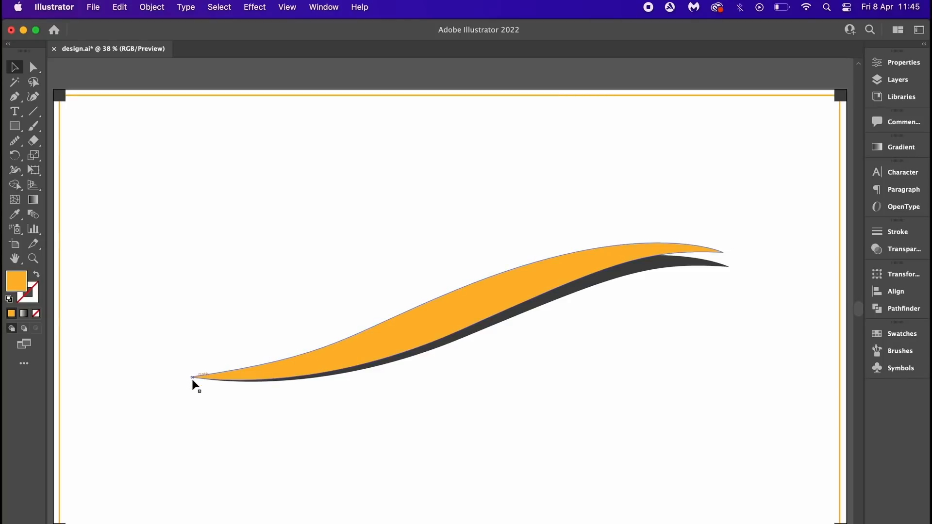
Step: Switch to Outline view (Cmd+Y) and select the two left-tip end anchors of the swoosh
{"action": "key", "text": "Cmd+Y"}
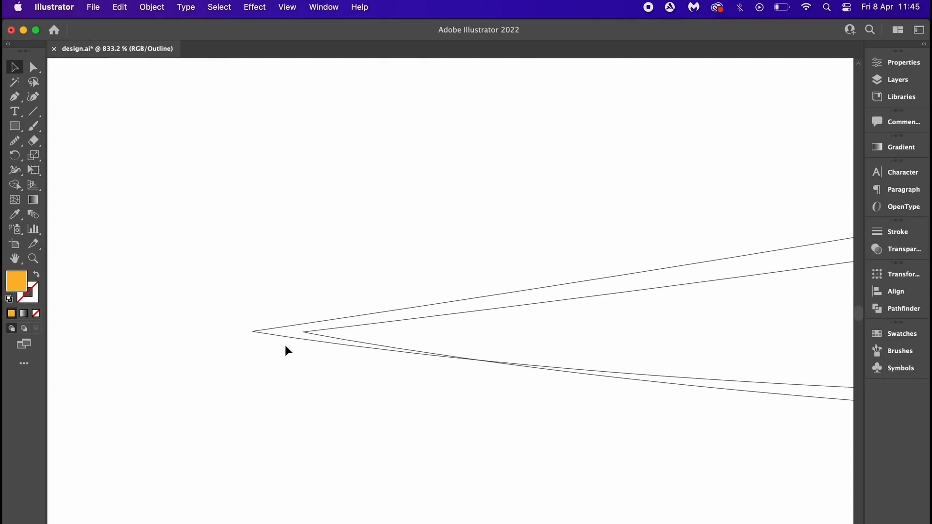
{"action": "mouse_move", "coordinate": [292, 351]}
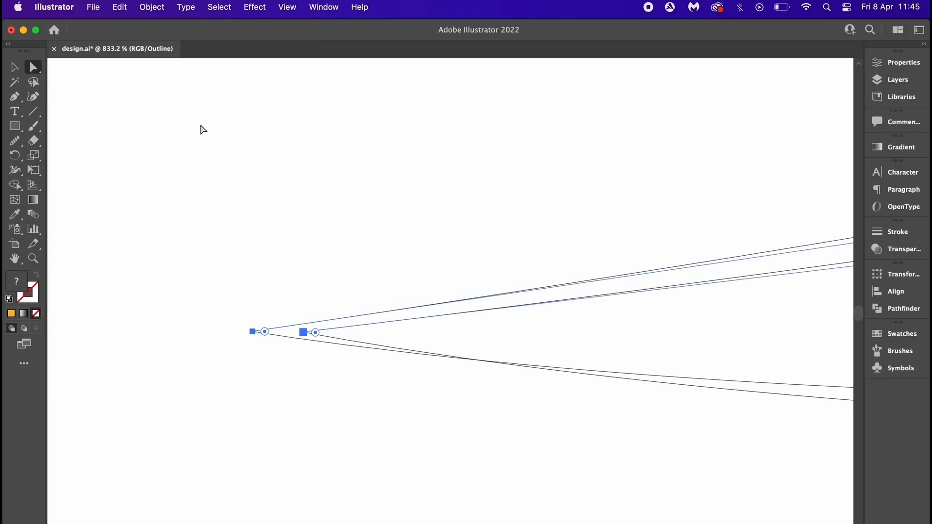
{"action": "left_click", "coordinate": [151, 7]}
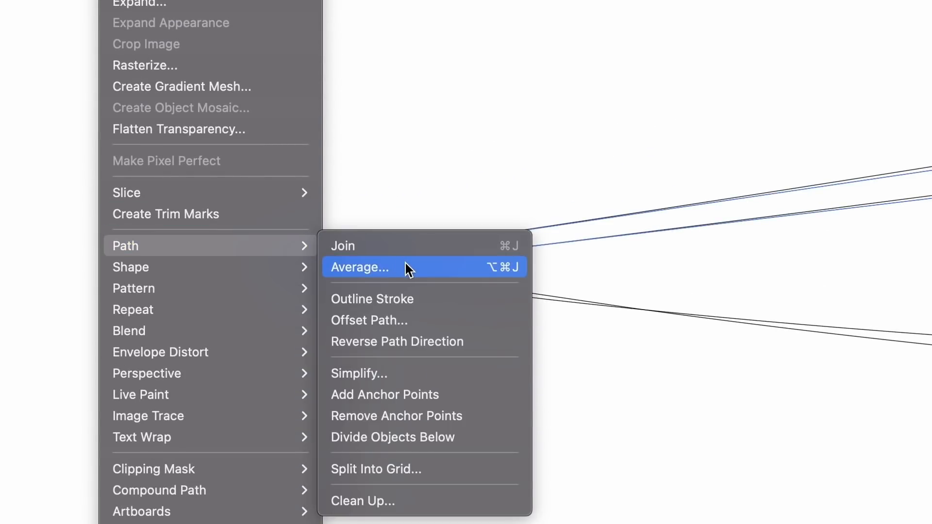
Step: Average the two end points along the Horizontal axis via Object > Path > Average
{"action": "left_click", "coordinate": [359, 267]}
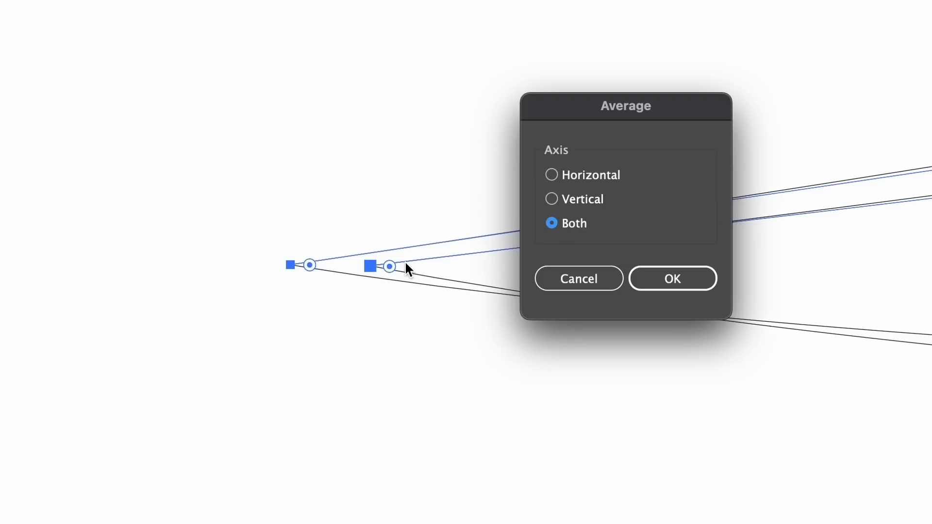
{"action": "left_click", "coordinate": [551, 175]}
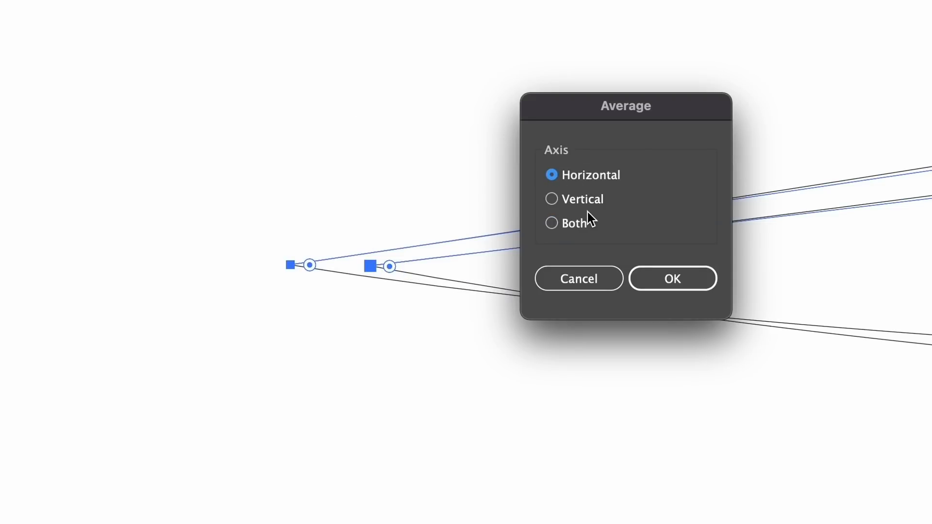
{"action": "left_click", "coordinate": [672, 279]}
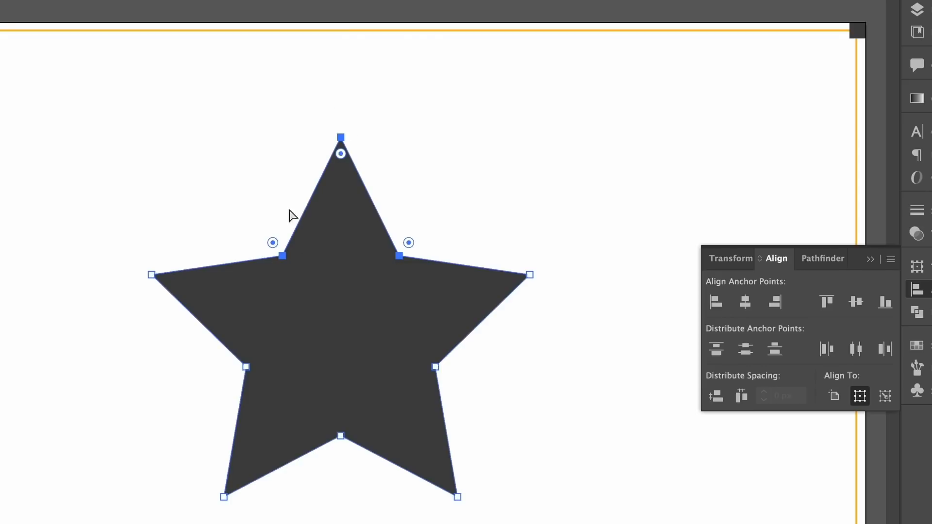
{"action": "mouse_move", "coordinate": [820, 344]}
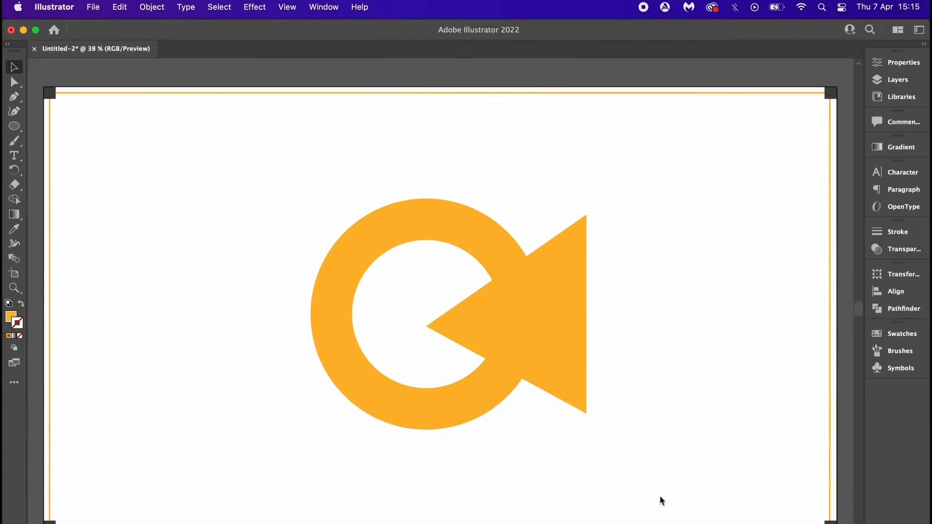
{"action": "mouse_move", "coordinate": [672, 470]}
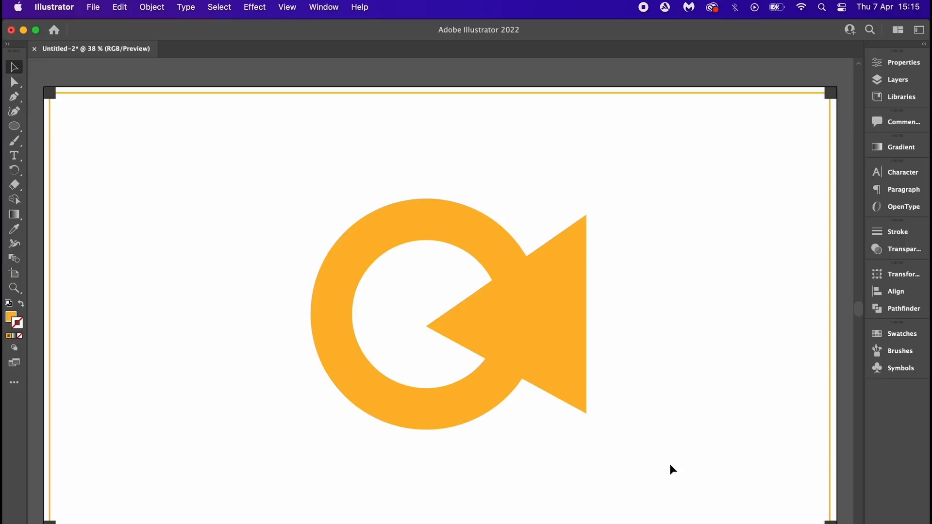
{"action": "mouse_move", "coordinate": [682, 293]}
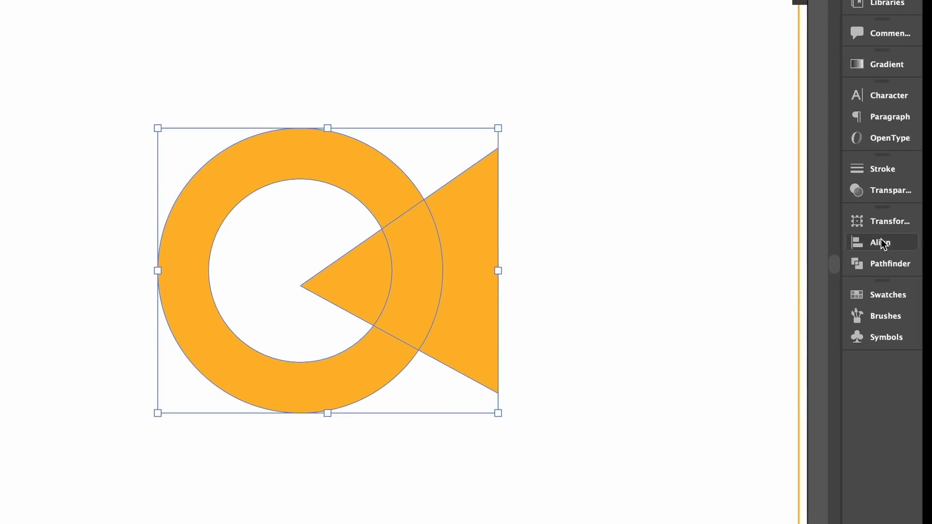
{"action": "left_click", "coordinate": [890, 263]}
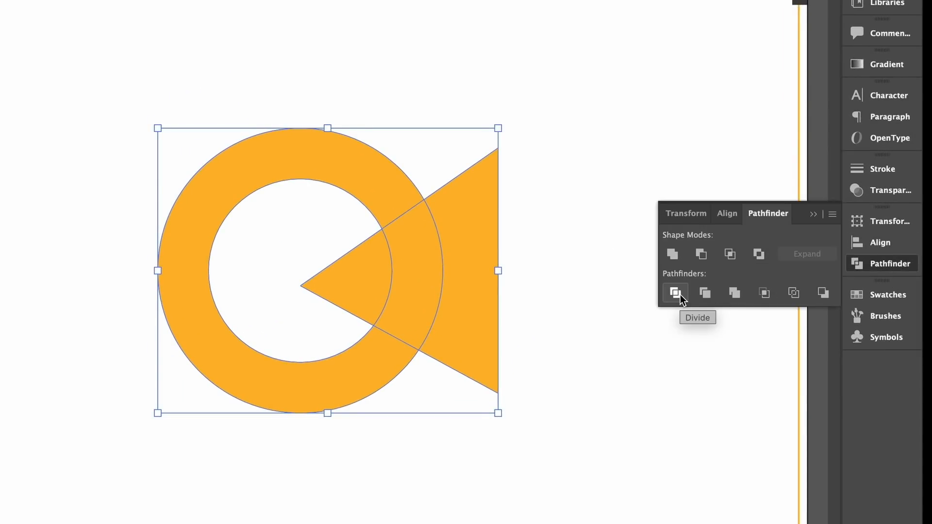
{"action": "left_click", "coordinate": [150, 18]}
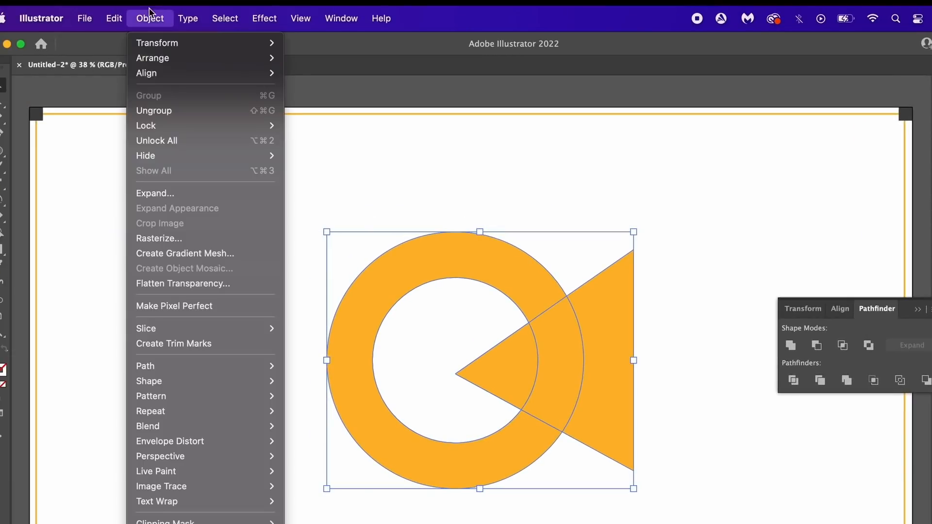
{"action": "mouse_move", "coordinate": [178, 111]}
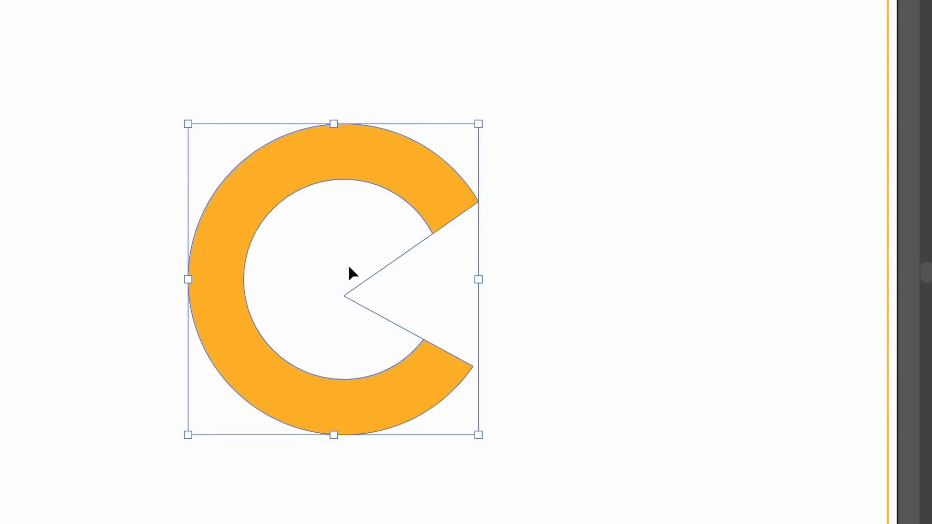
{"action": "left_click", "coordinate": [268, 17]}
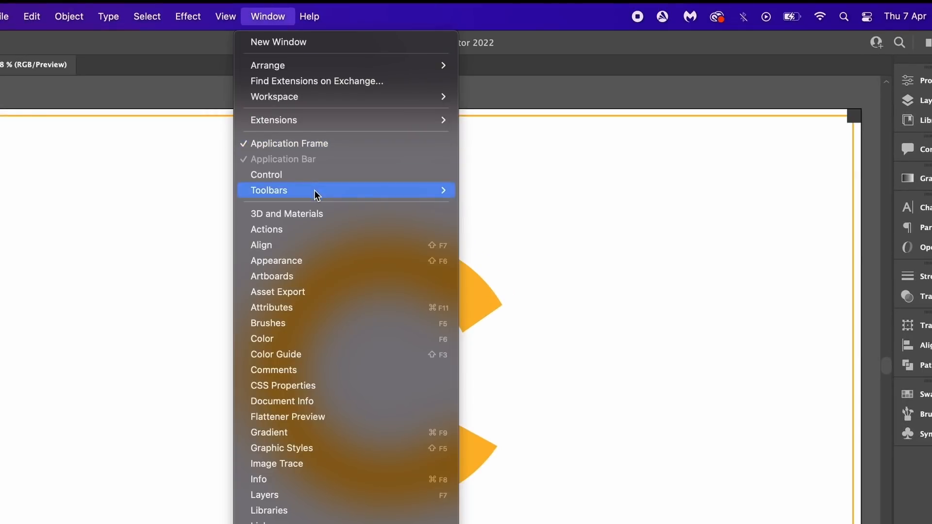
{"action": "mouse_move", "coordinate": [291, 447]}
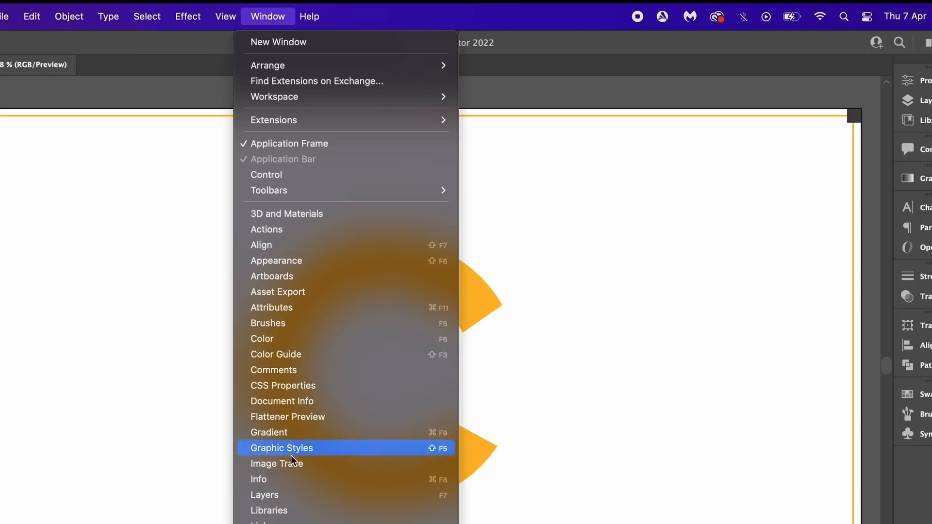
{"action": "left_click", "coordinate": [281, 447]}
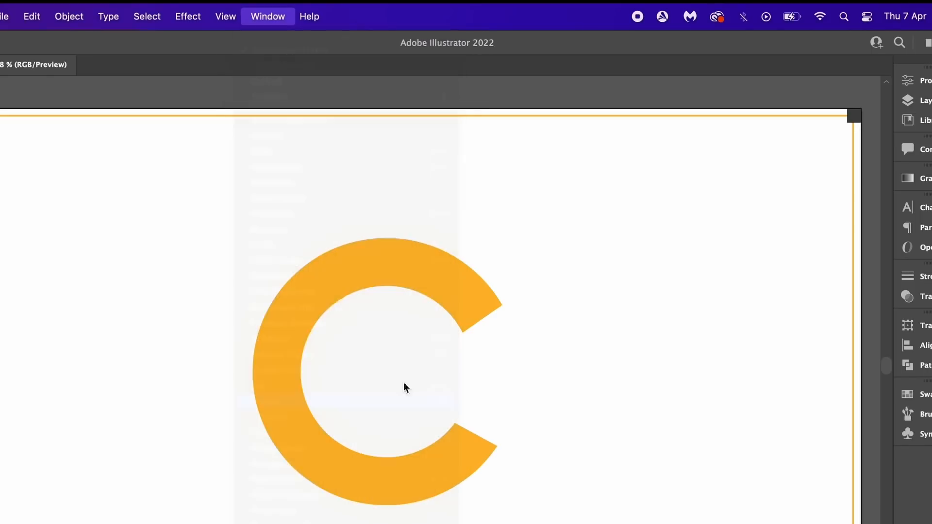
{"action": "left_click", "coordinate": [268, 17]}
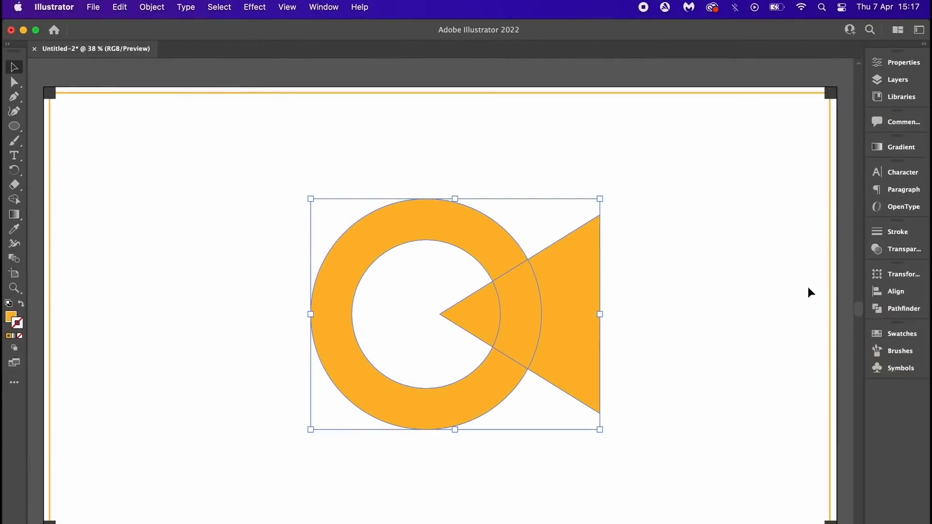
{"action": "mouse_move", "coordinate": [900, 309]}
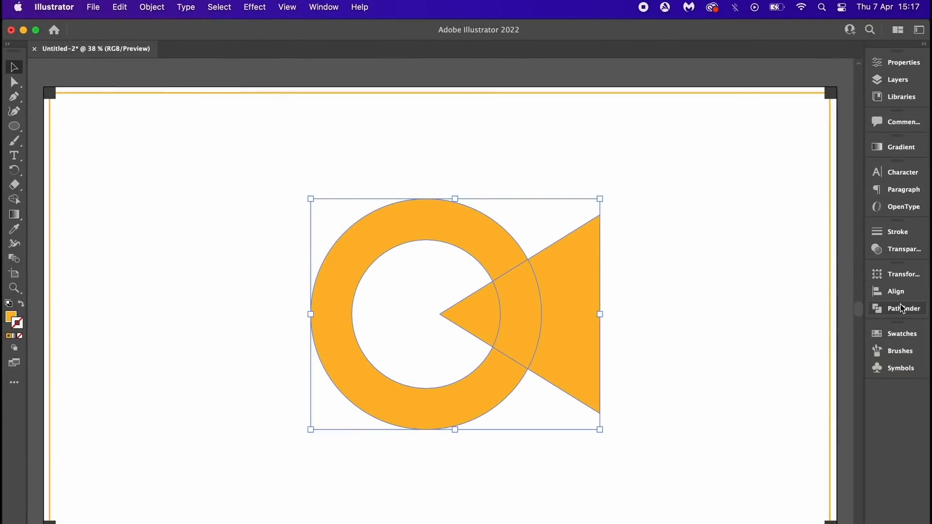
Step: Enable 'Divide and Outline Will Remove Unpainted Artwork' and cut the triangle from the ring into a C shape
{"action": "left_click", "coordinate": [903, 308]}
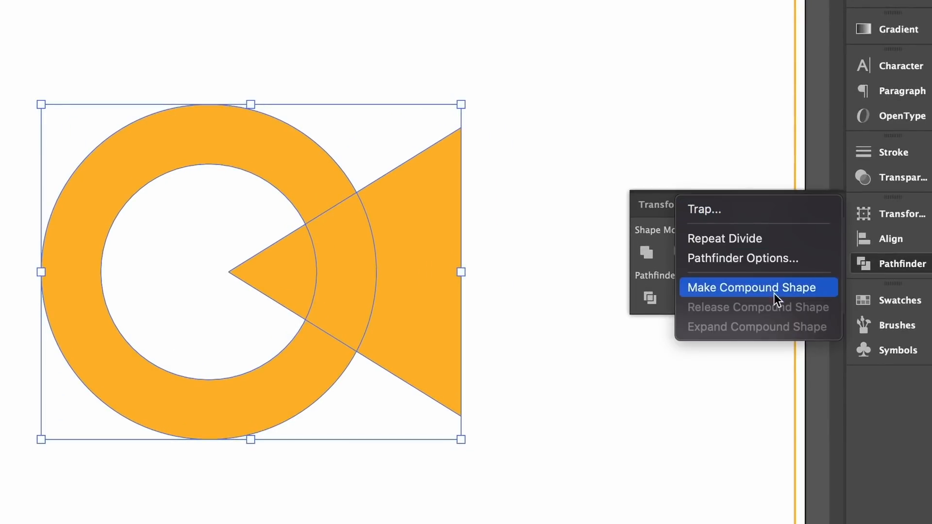
{"action": "left_click", "coordinate": [740, 258]}
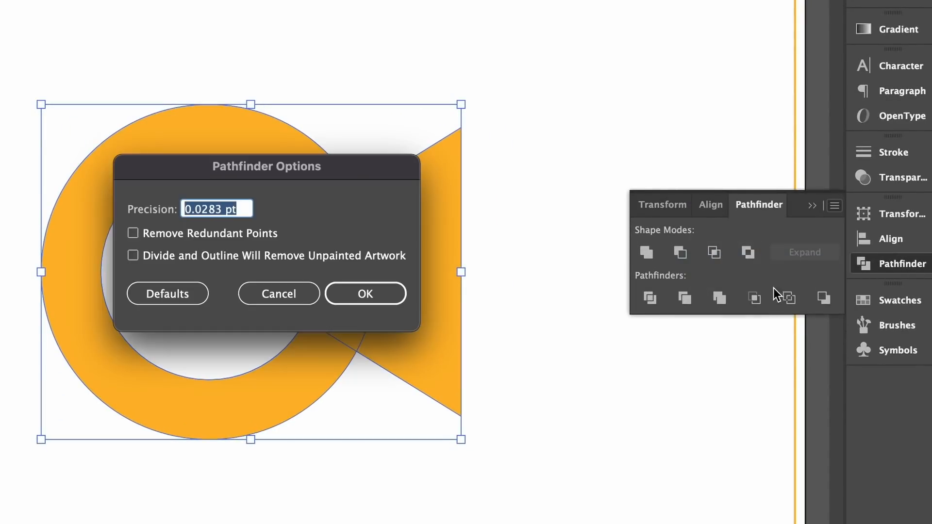
{"action": "mouse_move", "coordinate": [184, 261]}
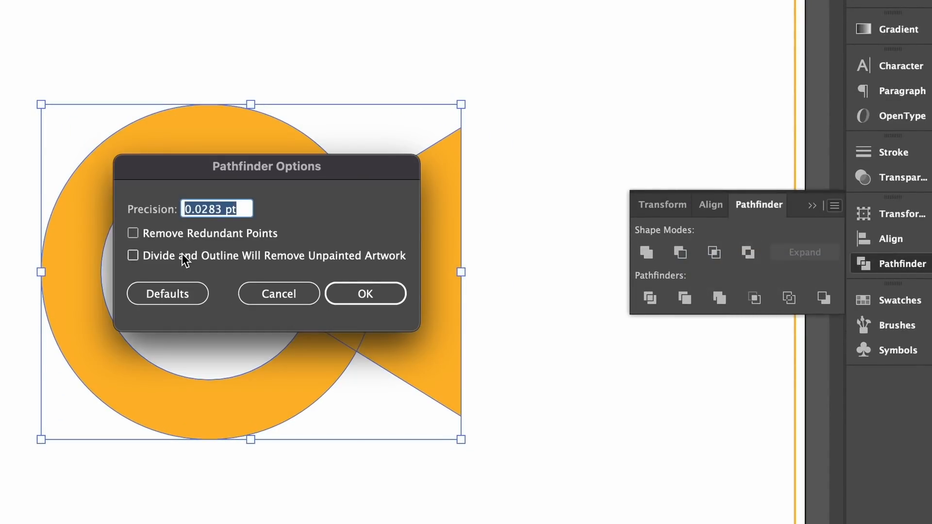
{"action": "left_click", "coordinate": [133, 255]}
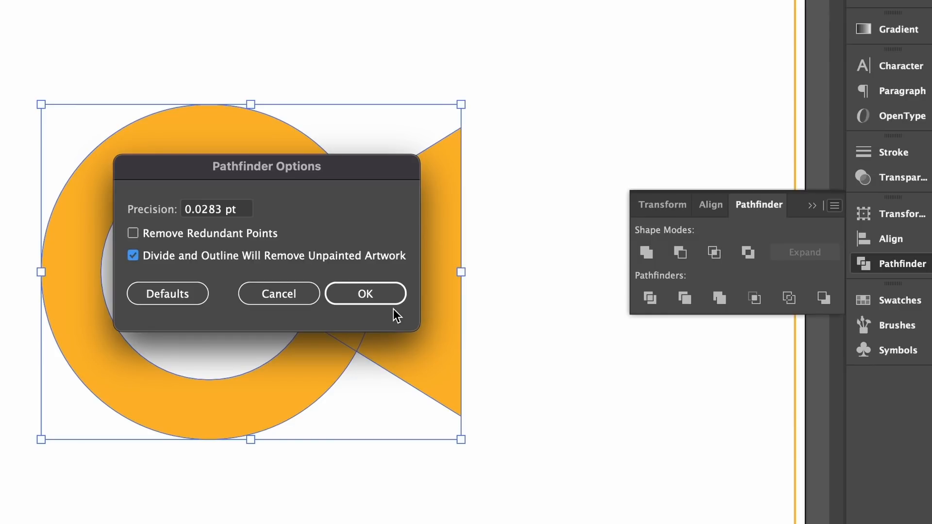
{"action": "left_click", "coordinate": [364, 293]}
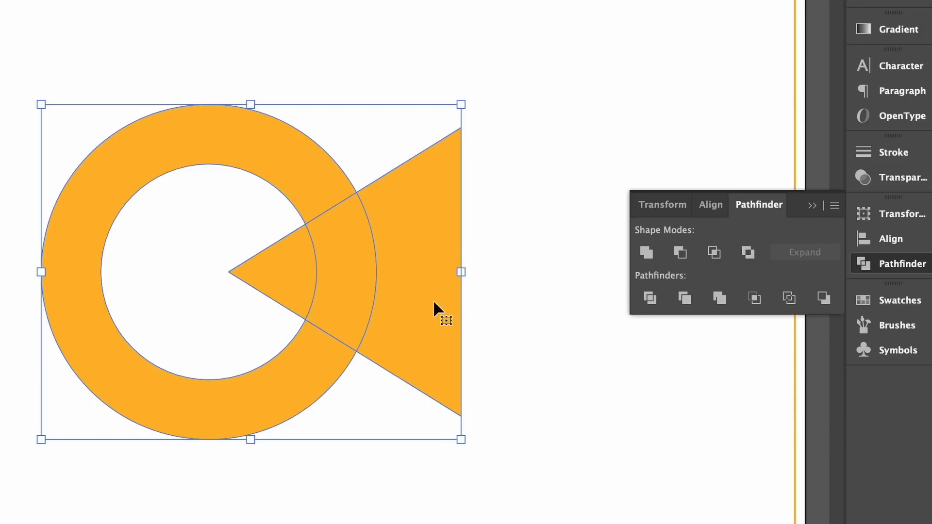
{"action": "mouse_move", "coordinate": [811, 205]}
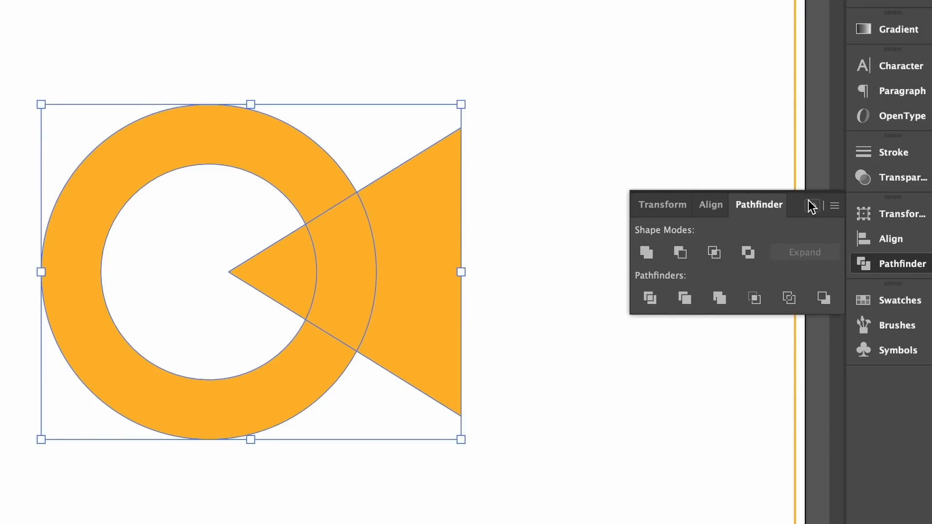
{"action": "left_click", "coordinate": [813, 206]}
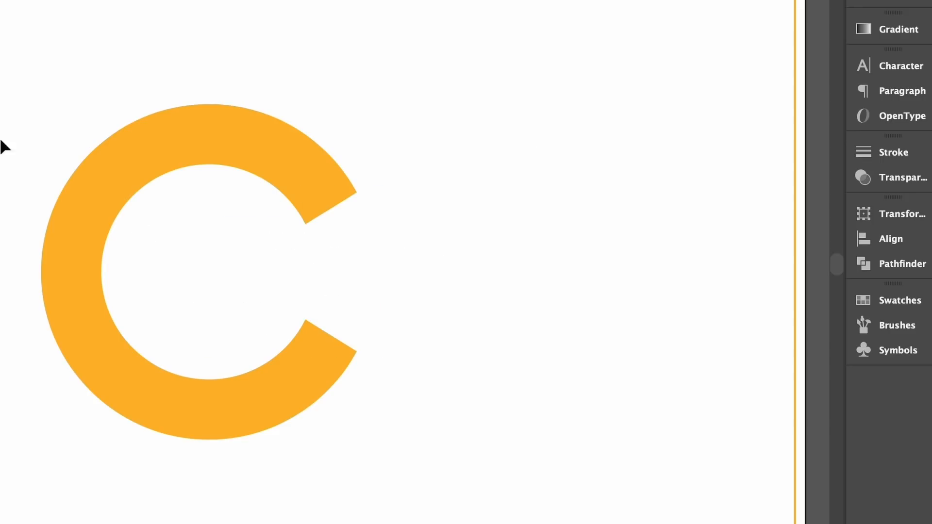
{"action": "mouse_move", "coordinate": [332, 97]}
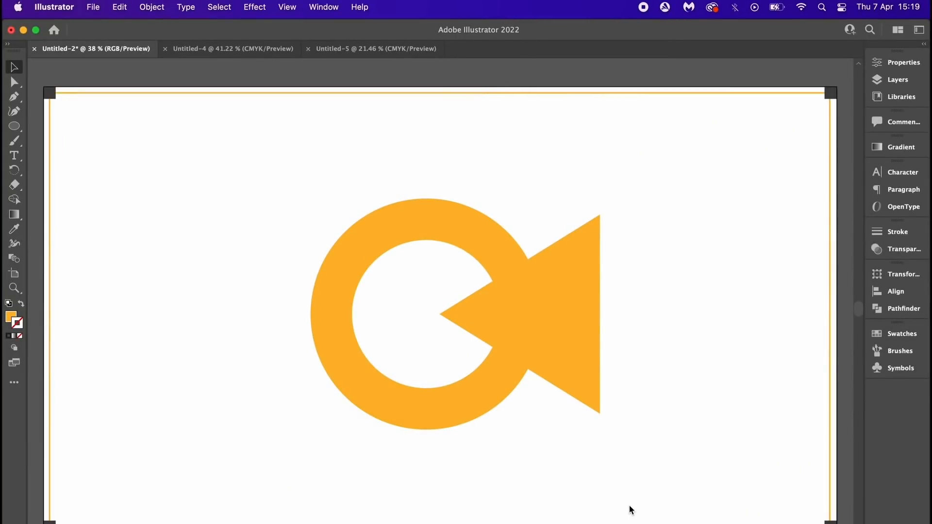
{"action": "mouse_move", "coordinate": [652, 221]}
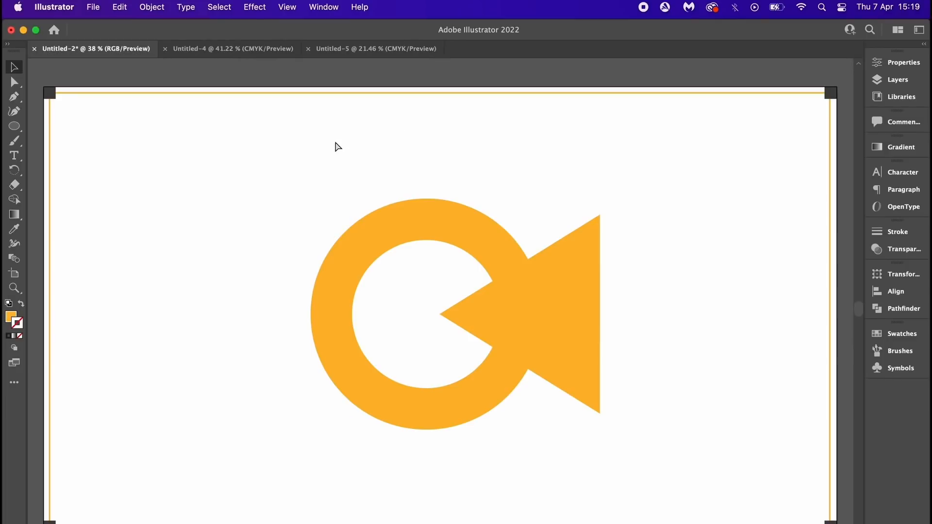
{"action": "left_click", "coordinate": [375, 48]}
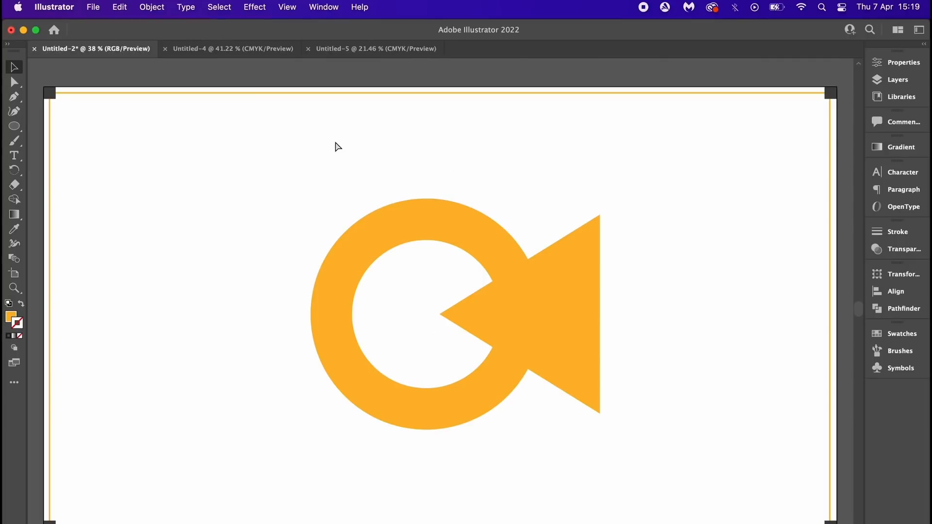
{"action": "mouse_move", "coordinate": [173, 115]}
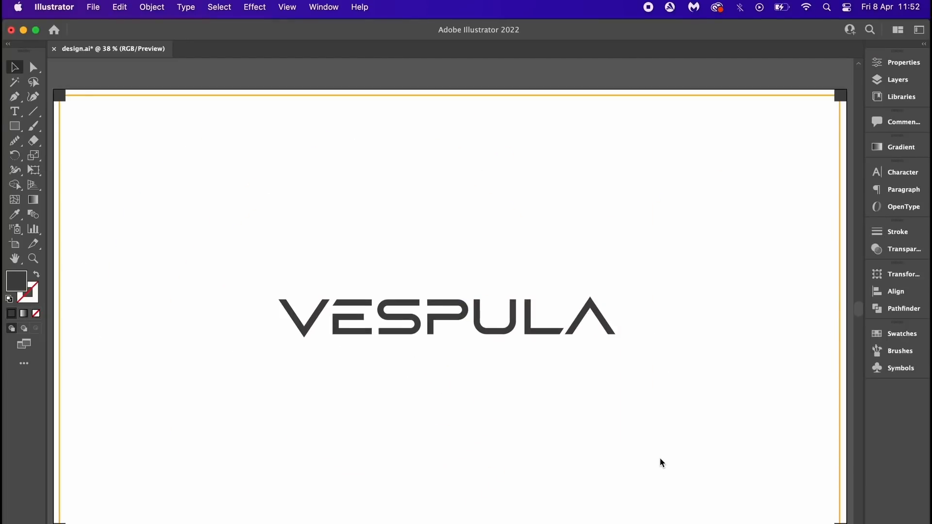
{"action": "mouse_move", "coordinate": [740, 423]}
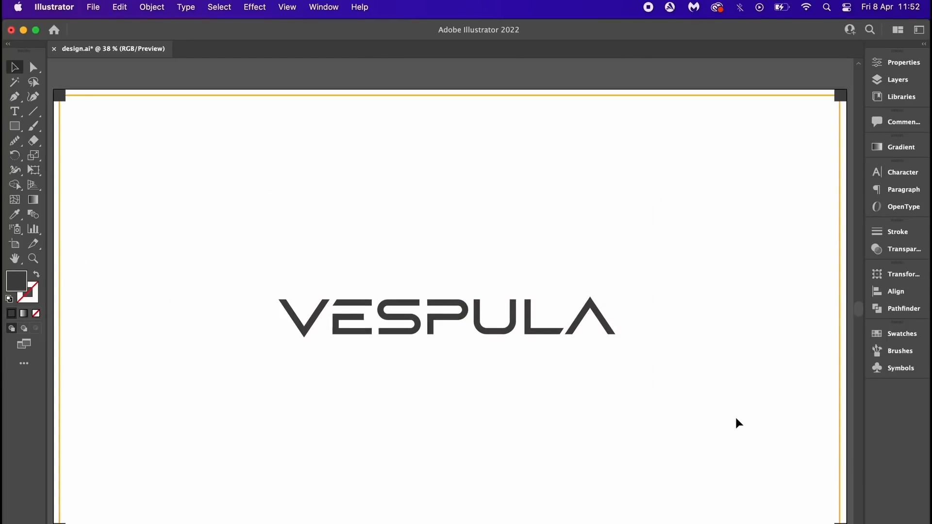
{"action": "mouse_move", "coordinate": [395, 316]}
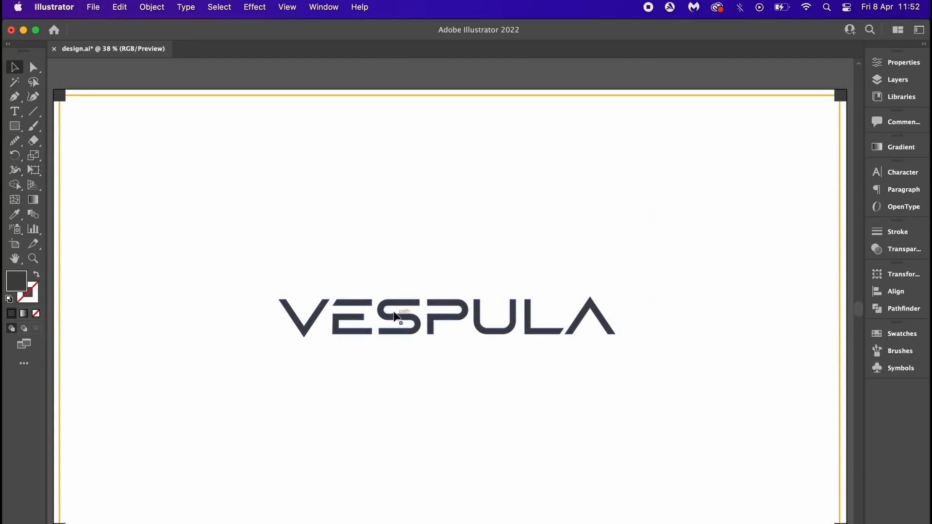
Step: Duplicate the VESPULA logo below and scale the copy to 25% width and height in Transform
{"action": "left_click_drag", "start_coordinate": [397, 316], "coordinate": [397, 399]}
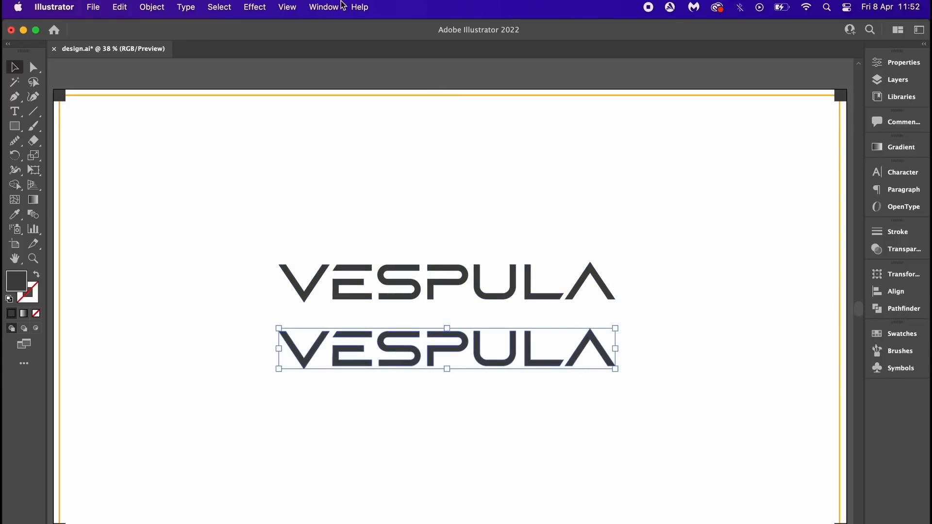
{"action": "left_click", "coordinate": [323, 7]}
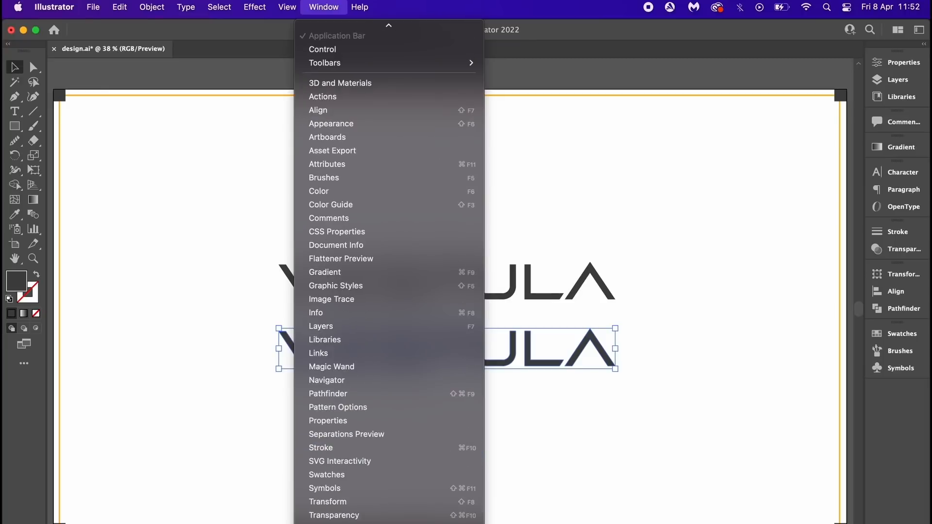
{"action": "mouse_move", "coordinate": [327, 502]}
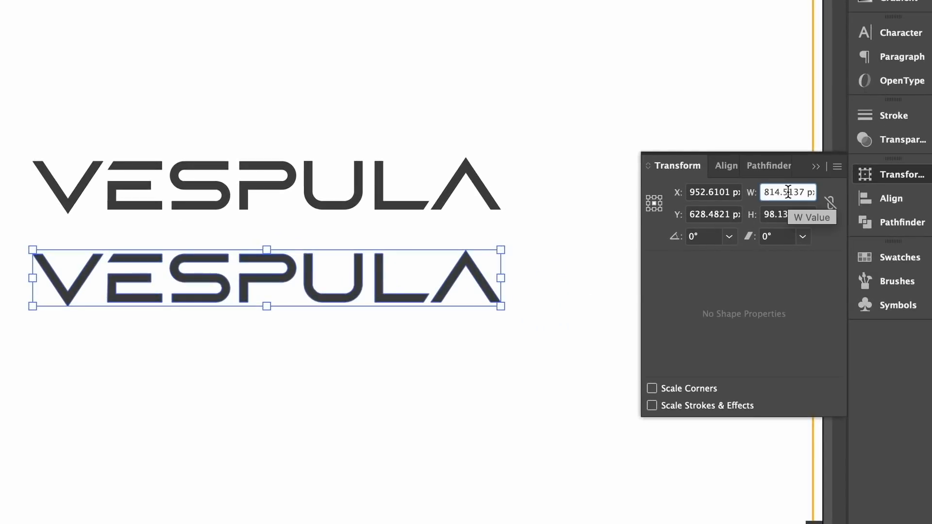
{"action": "triple_click", "coordinate": [788, 192]}
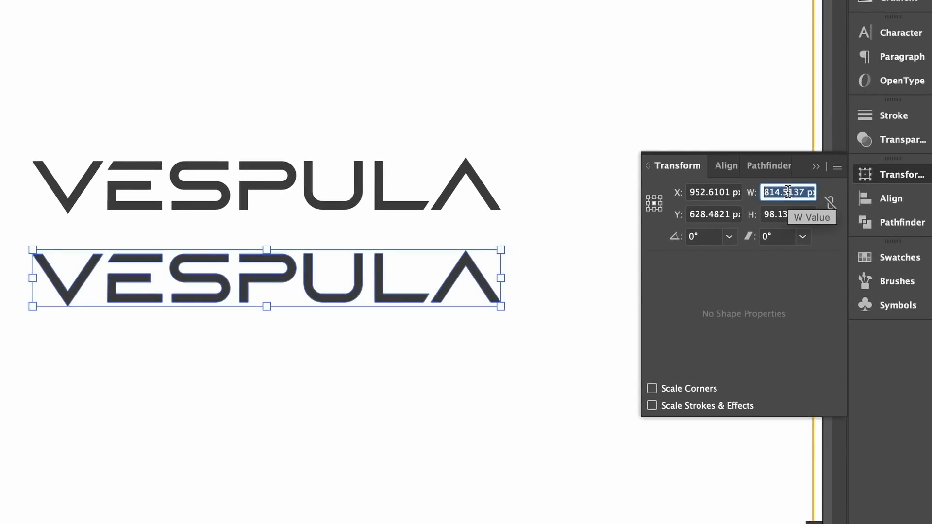
{"action": "type", "text": "25%"}
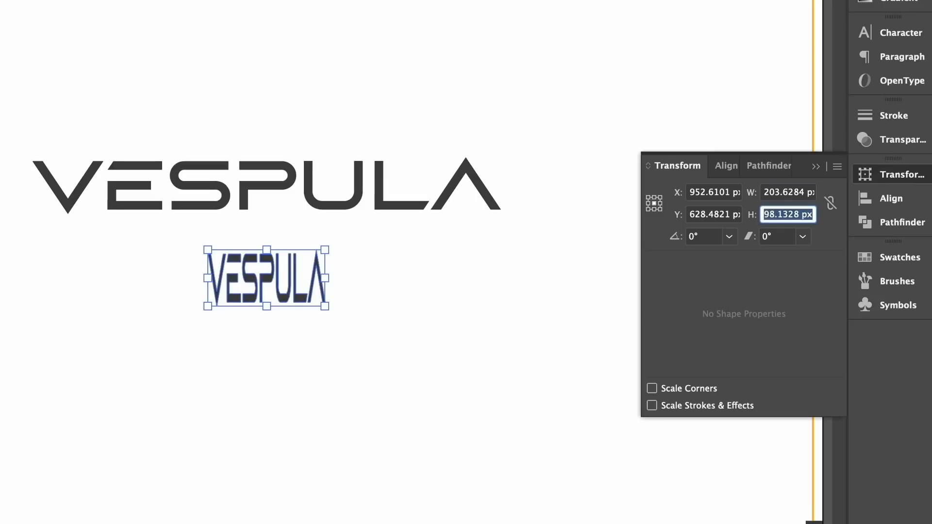
{"action": "type", "text": "25%"}
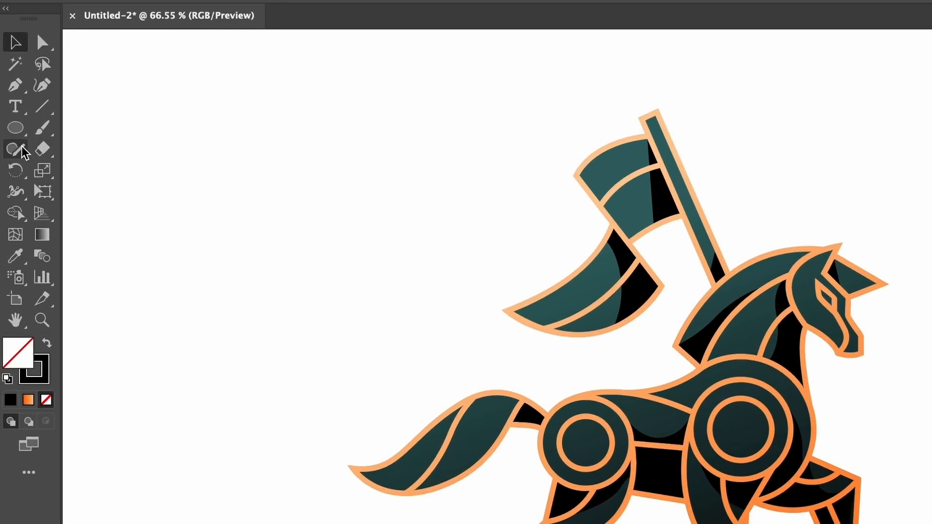
Step: Select the Smooth tool and set its Fidelity toward Smooth
{"action": "left_click", "coordinate": [14, 149]}
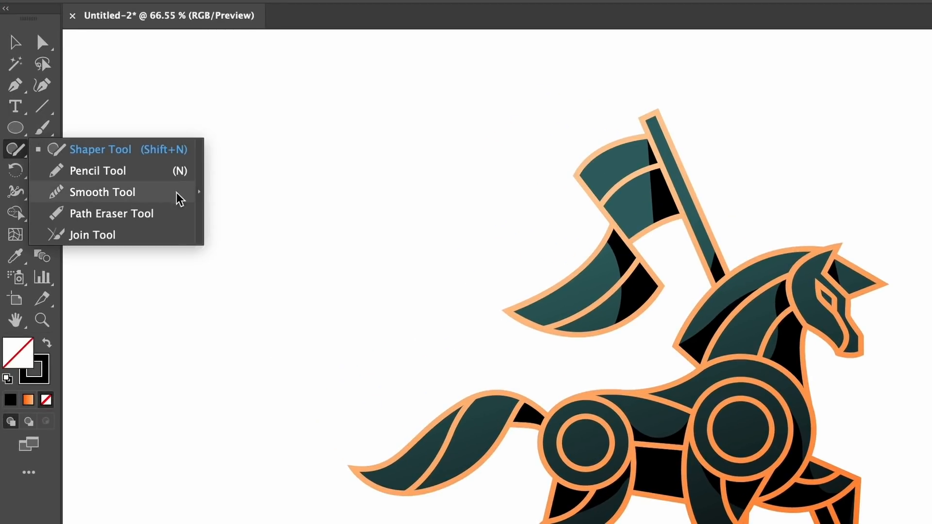
{"action": "left_click", "coordinate": [102, 191]}
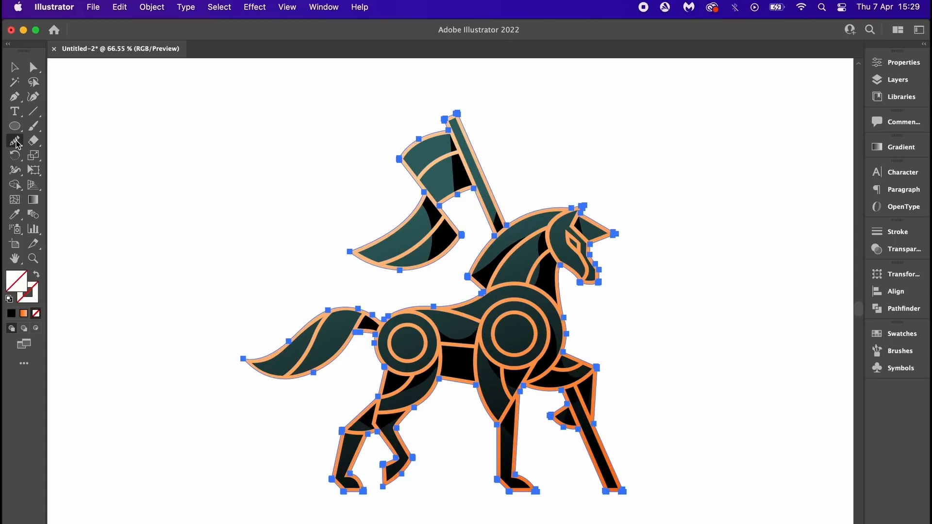
{"action": "double_click", "coordinate": [15, 141]}
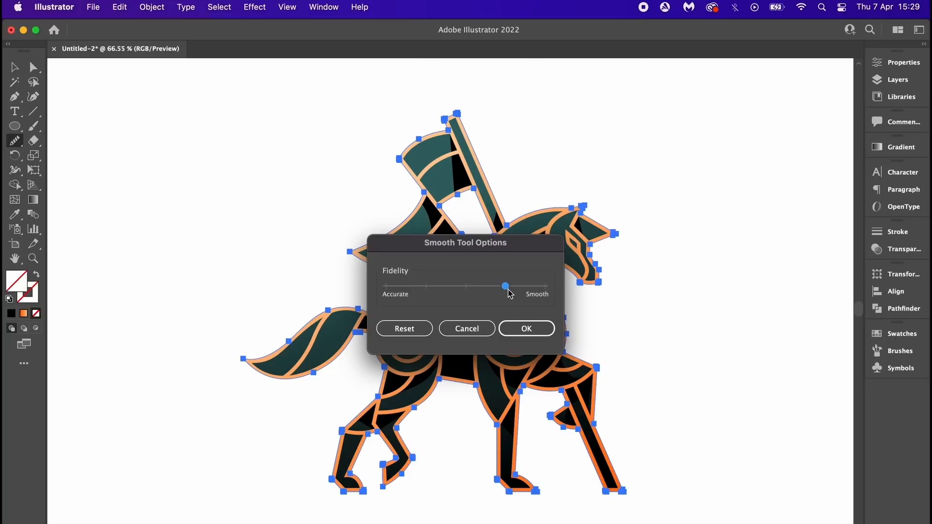
{"action": "left_click", "coordinate": [525, 328]}
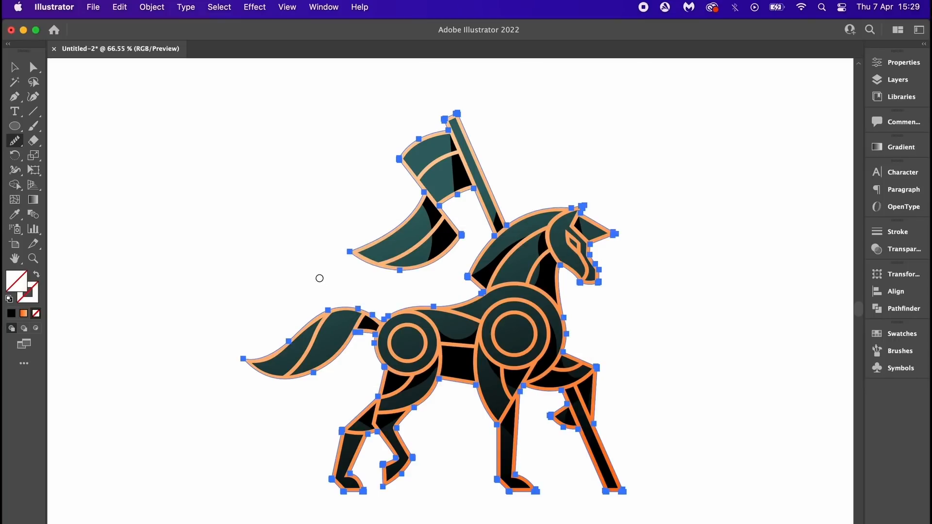
Step: Even out the wobbly black curve with the Smooth tool
{"action": "left_click", "coordinate": [715, 380]}
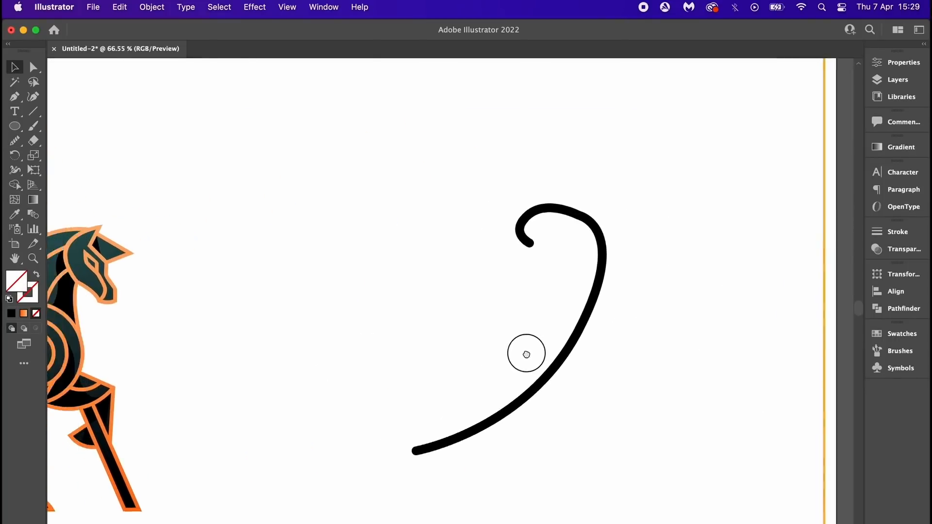
{"action": "left_click", "coordinate": [526, 353]}
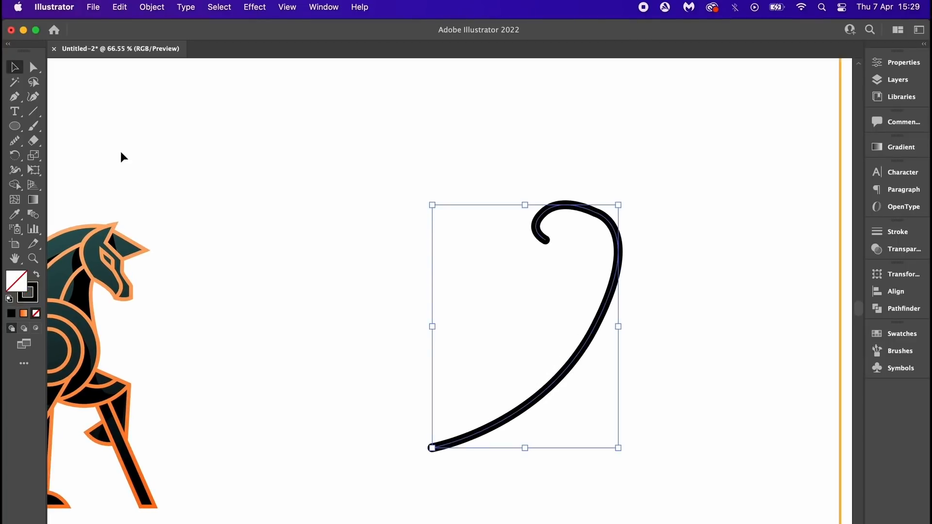
{"action": "left_click", "coordinate": [622, 452]}
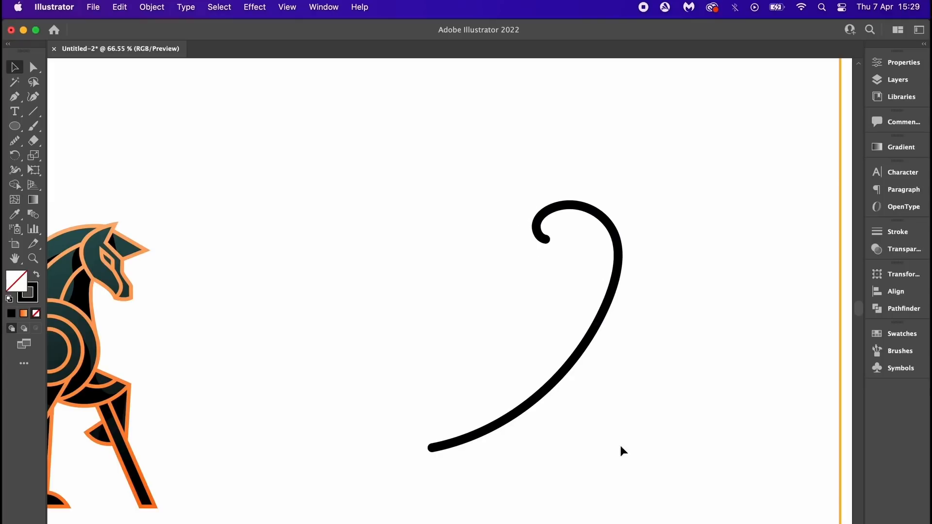
{"action": "mouse_move", "coordinate": [305, 269]}
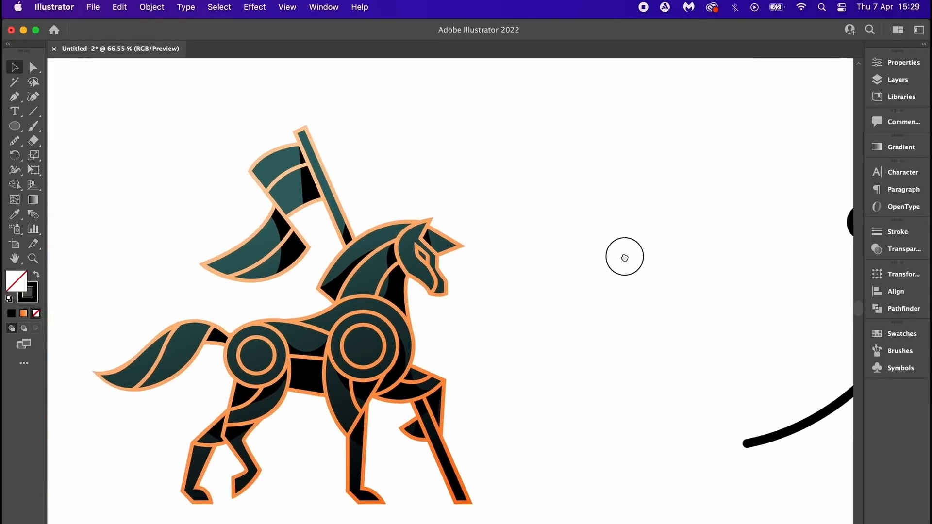
Step: Search the Keyboard Shortcuts tools list for 'sm' to find the Smooth tool
{"action": "left_click_drag", "start_coordinate": [624, 257], "coordinate": [772, 236]}
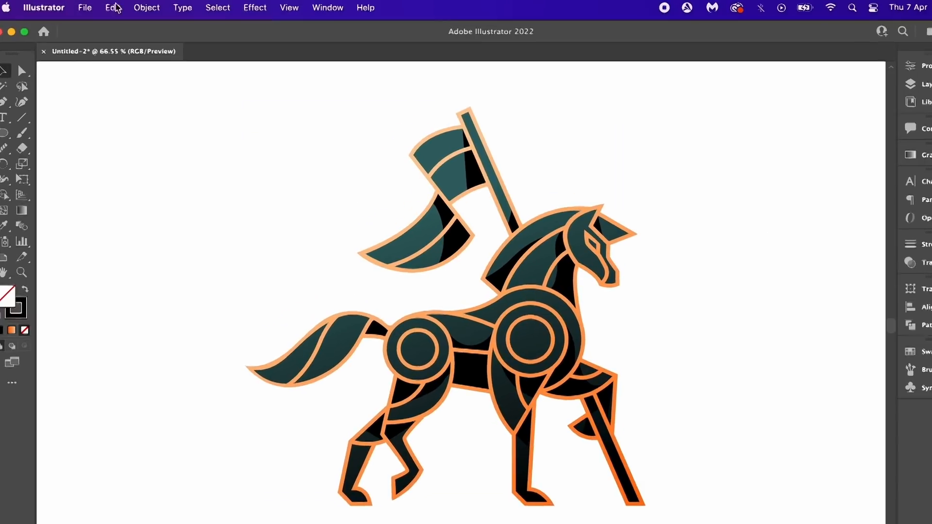
{"action": "left_click", "coordinate": [113, 7]}
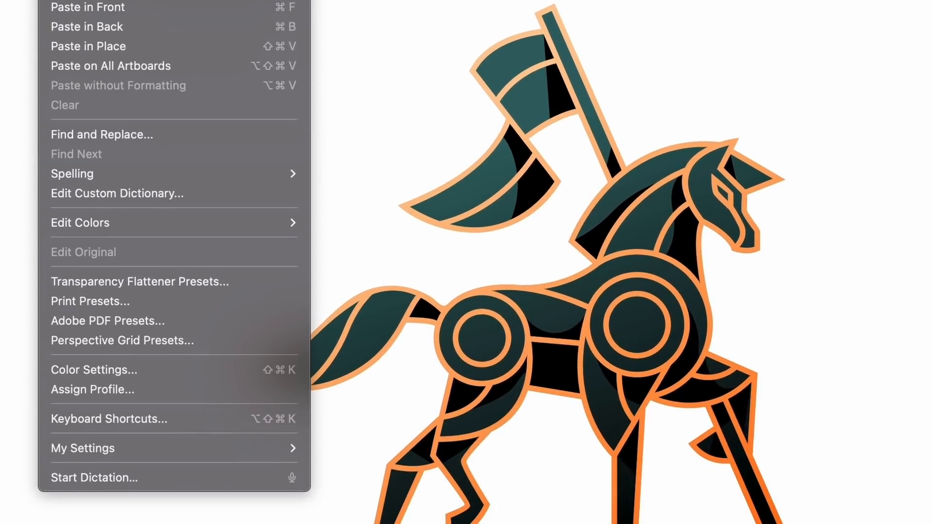
{"action": "left_click", "coordinate": [109, 419]}
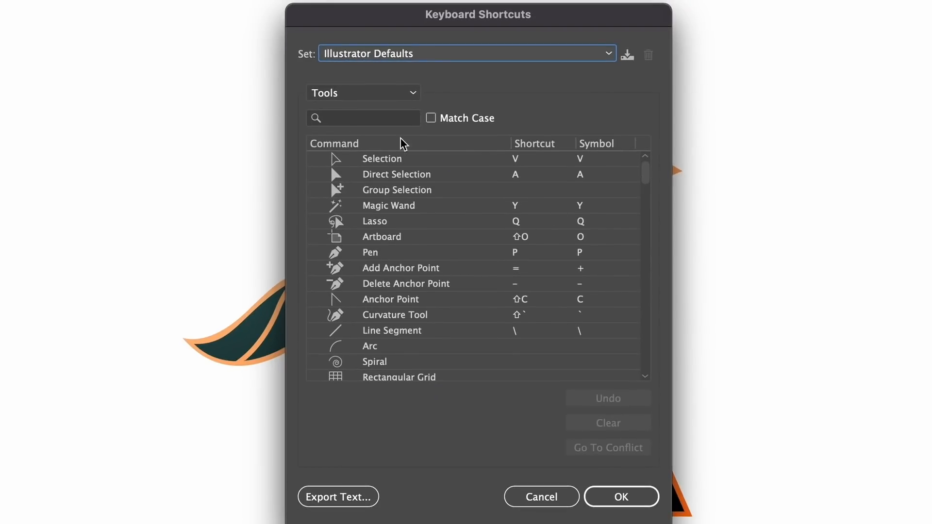
{"action": "left_click", "coordinate": [362, 117]}
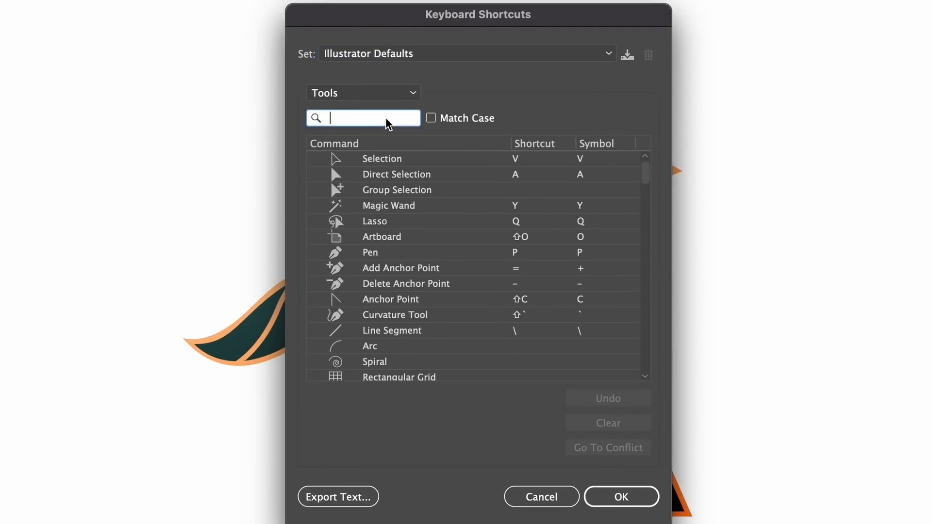
{"action": "type", "text": "smo"}
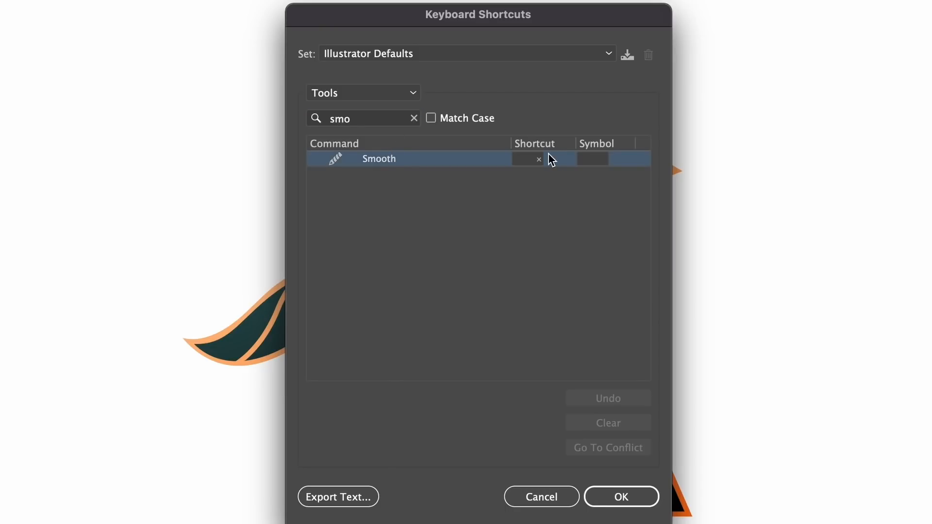
Step: Assign S to the Smooth tool, taking it from Scale, and accept to reach the keyset name prompt
{"action": "left_click", "coordinate": [525, 158]}
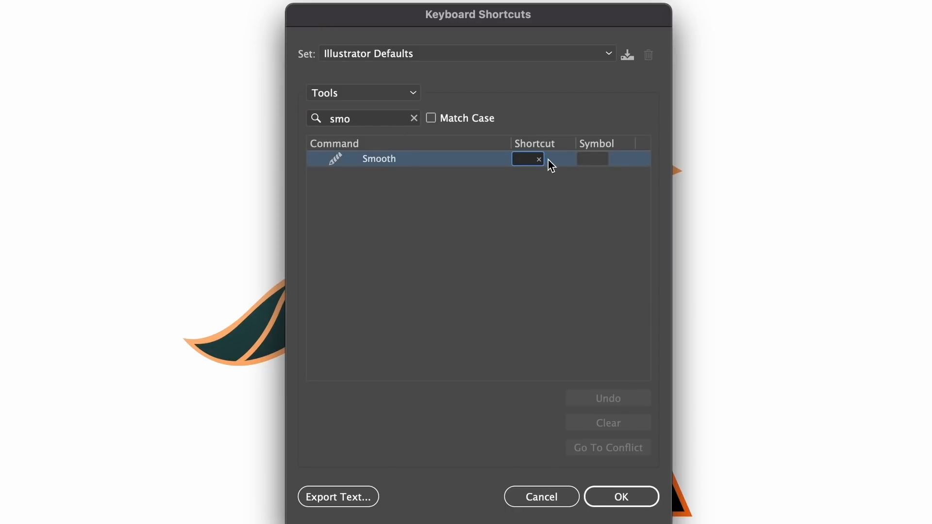
{"action": "type", "text": "S"}
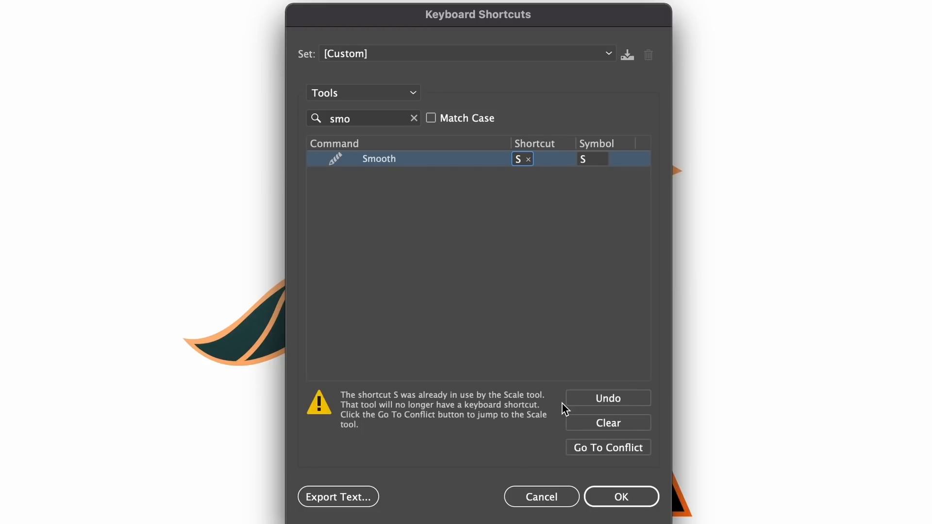
{"action": "mouse_move", "coordinate": [580, 305]}
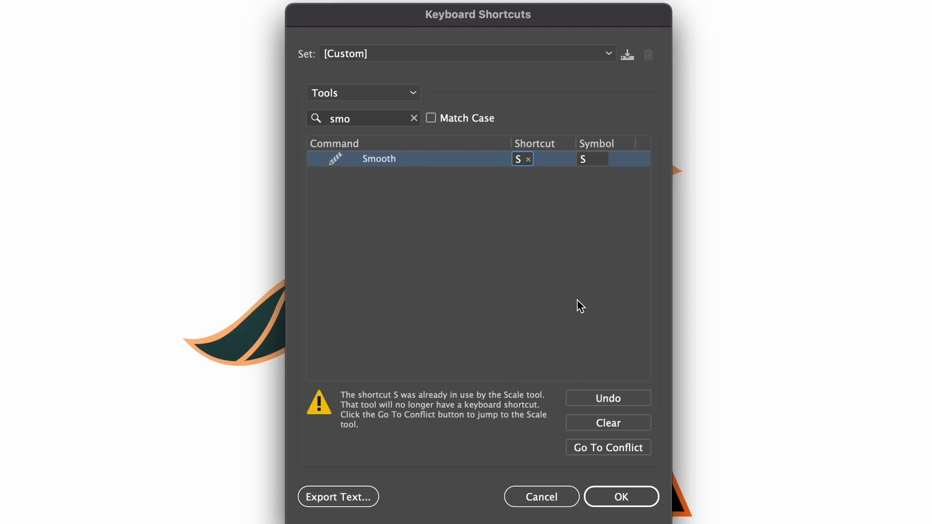
{"action": "mouse_move", "coordinate": [585, 313]}
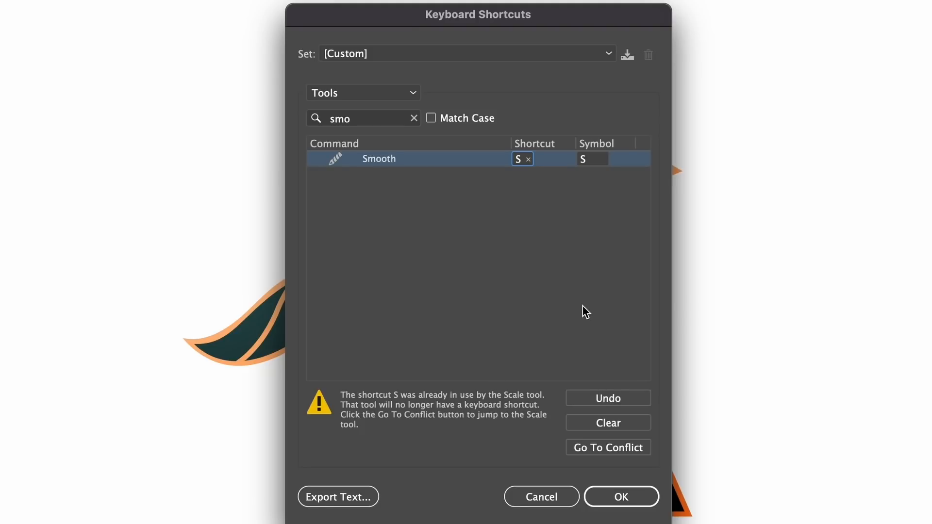
{"action": "mouse_move", "coordinate": [621, 497]}
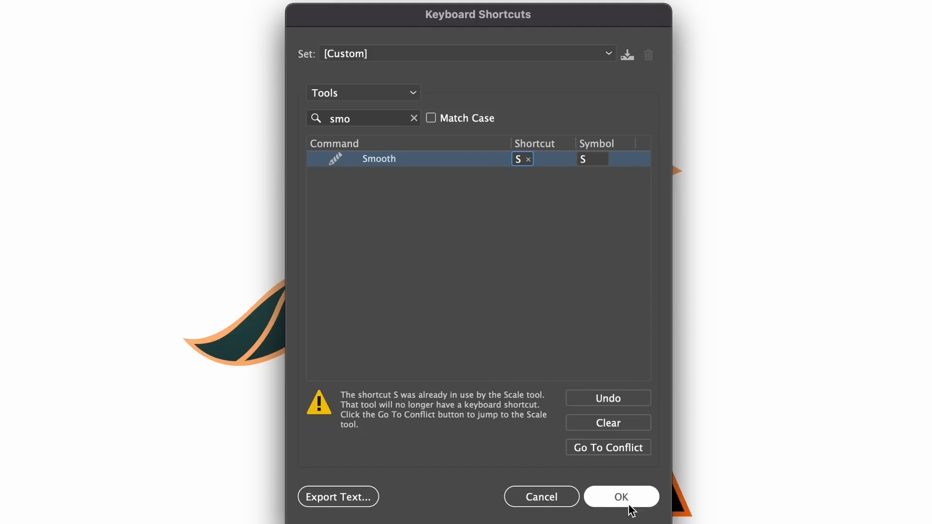
{"action": "left_click", "coordinate": [627, 54]}
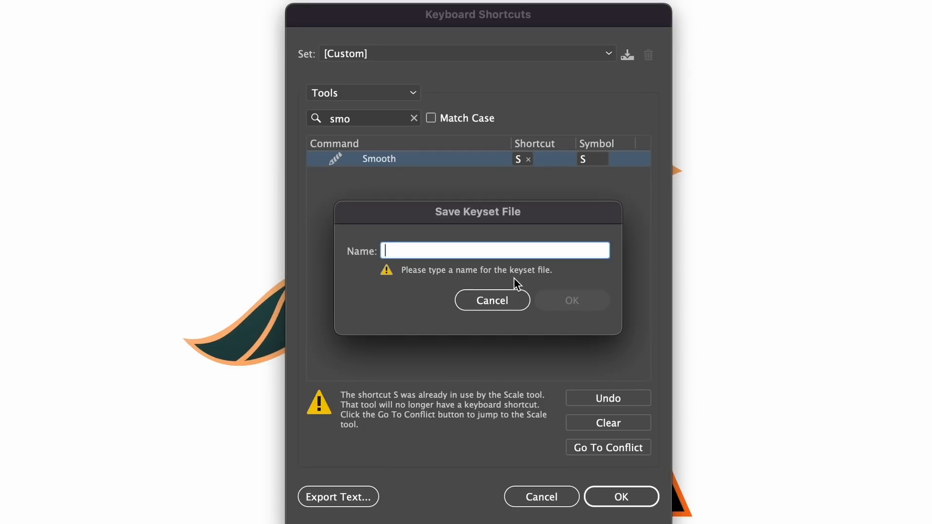
{"action": "mouse_move", "coordinate": [521, 289]}
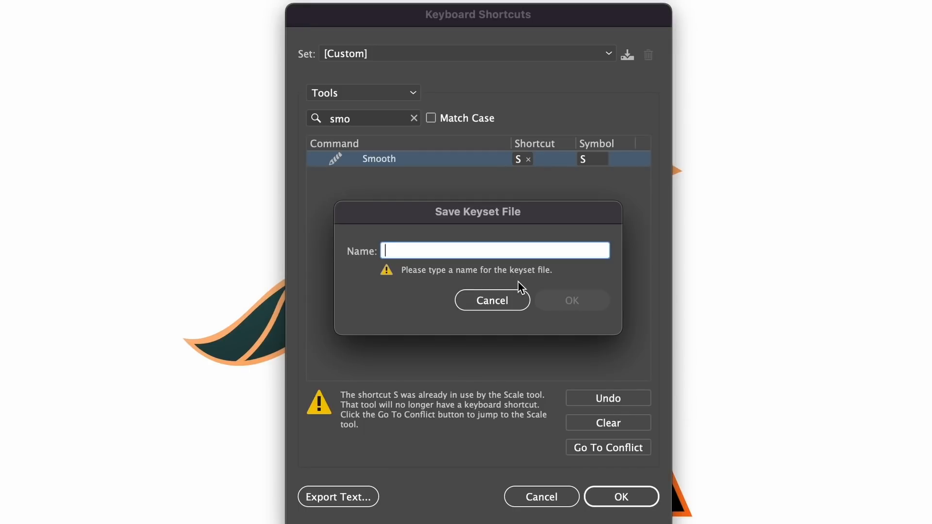